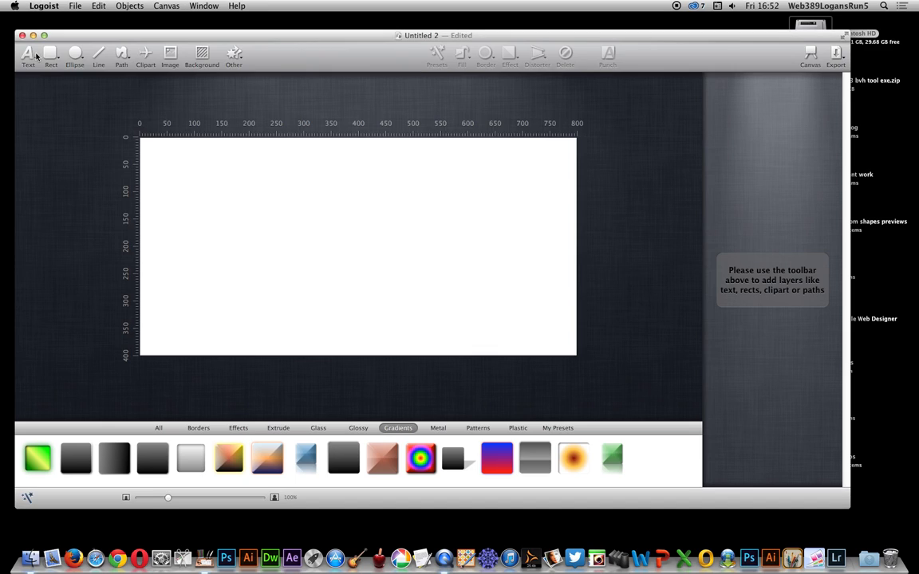
Add a 'Text Box' text layer to the canvas and widen it so both words fit on one line.
left_click(25, 53)
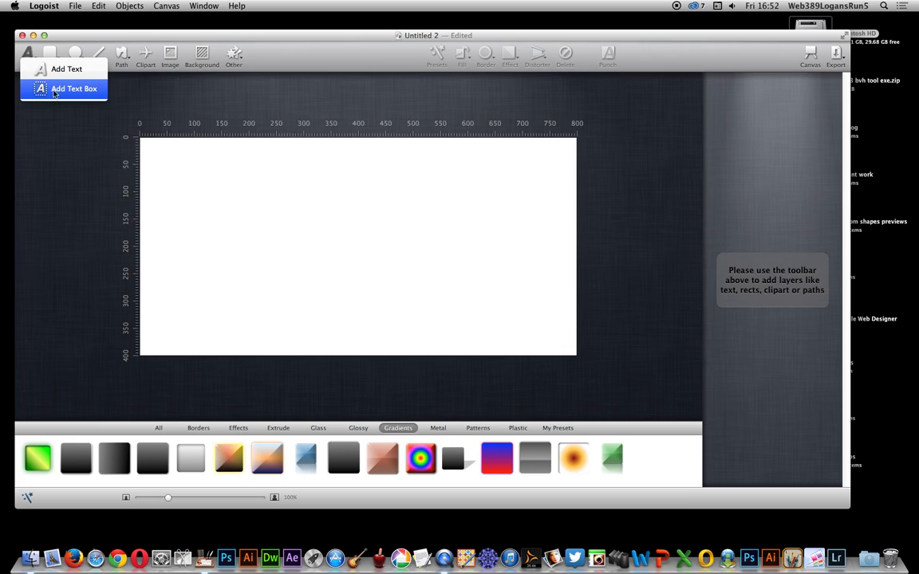
left_click(70, 88)
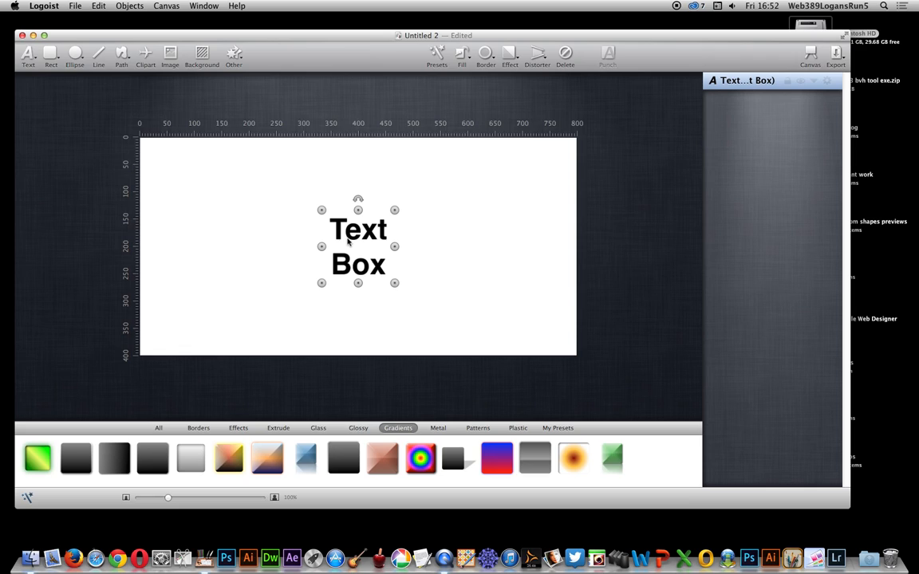
left_click_drag(322, 284, 262, 322)
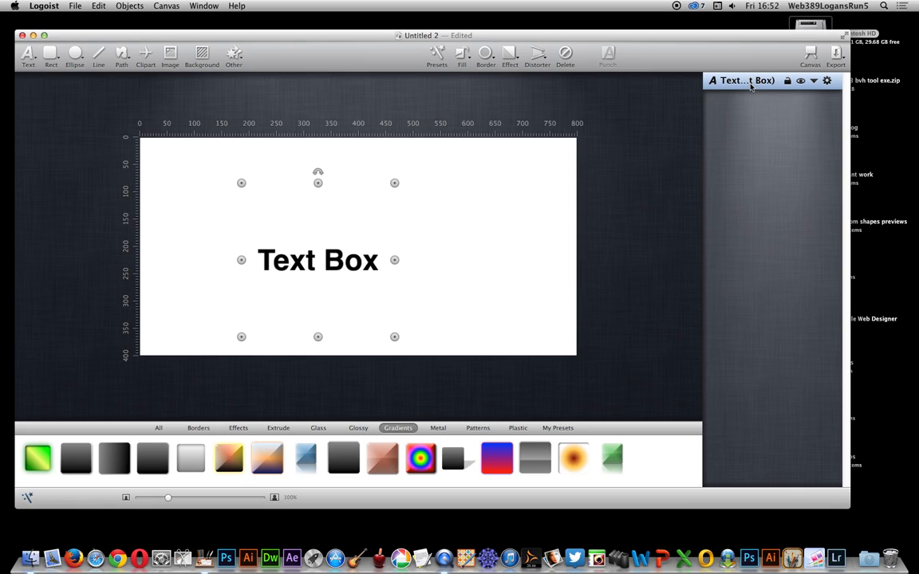
Replace the text with the letter G in the layer inspector and raise its font size.
left_click(826, 83)
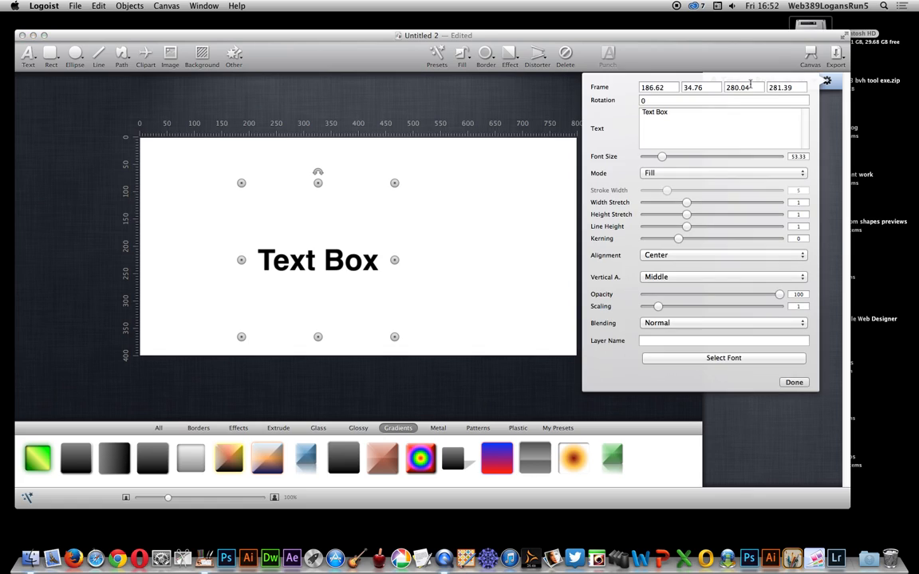
double_click(654, 112)
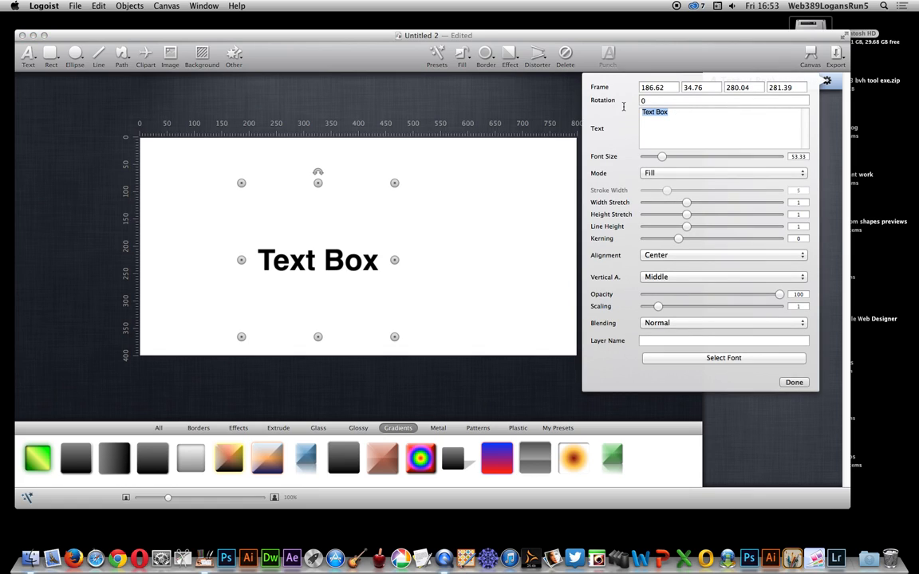
type("G")
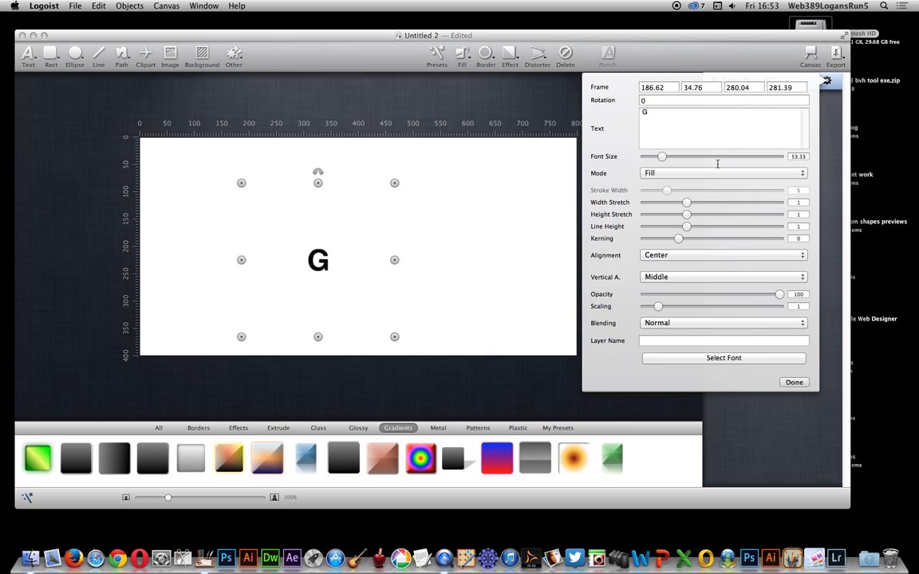
left_click_drag(662, 157, 692, 157)
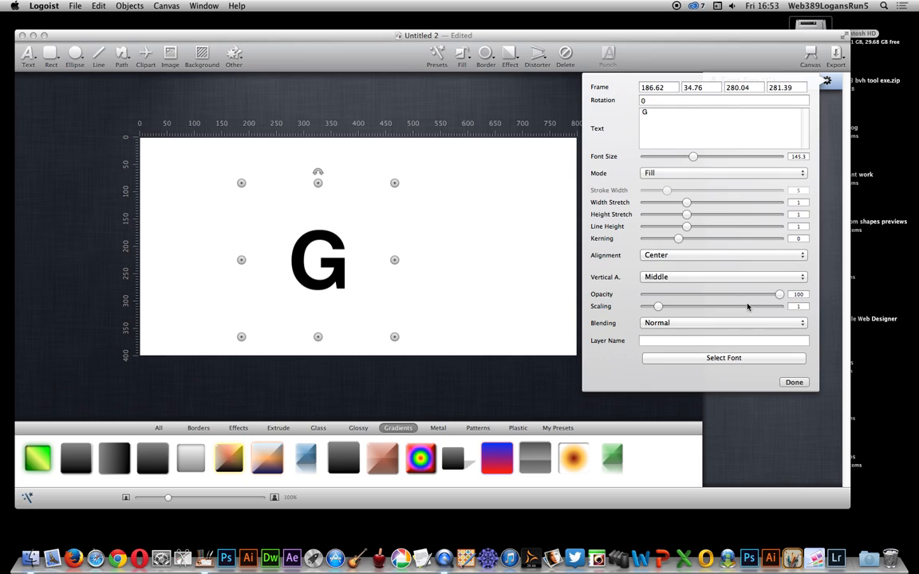
left_click(724, 357)
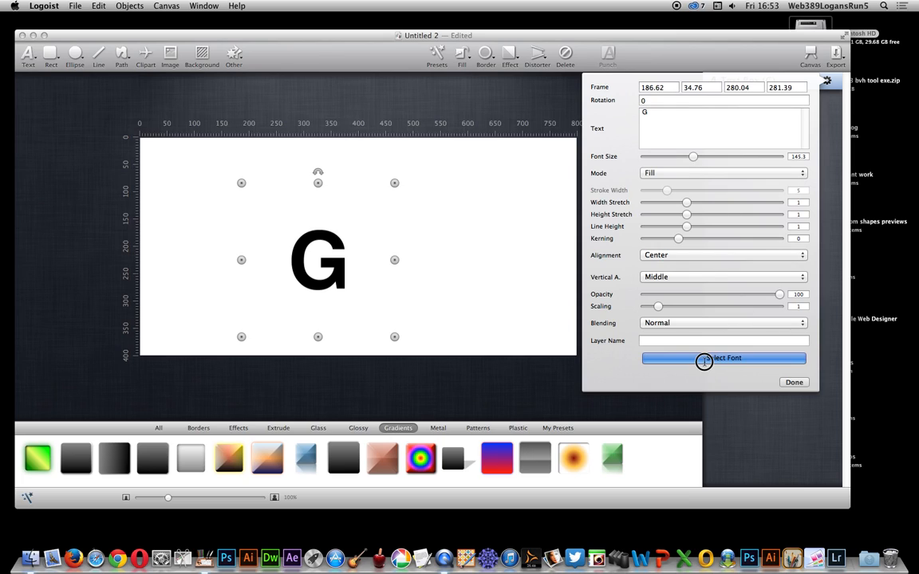
Choose the GX105_PolkaDots_01 font so the G renders as a cluster of polka dots.
left_click(794, 383)
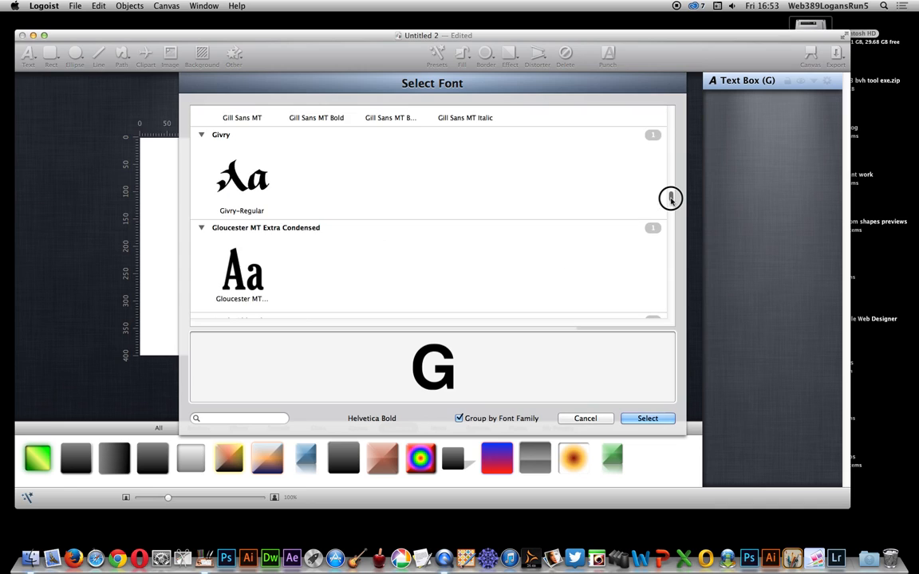
scroll("down", 3)
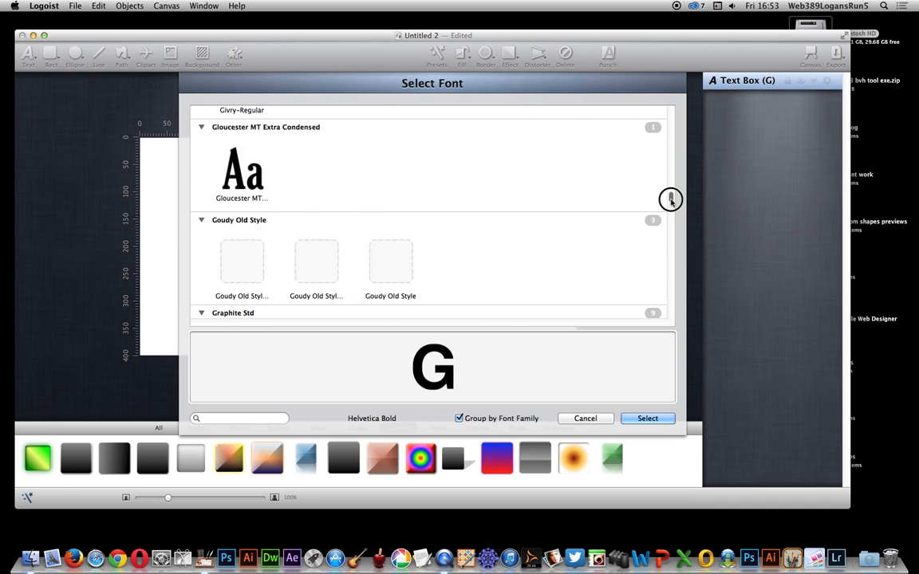
scroll("down", 3)
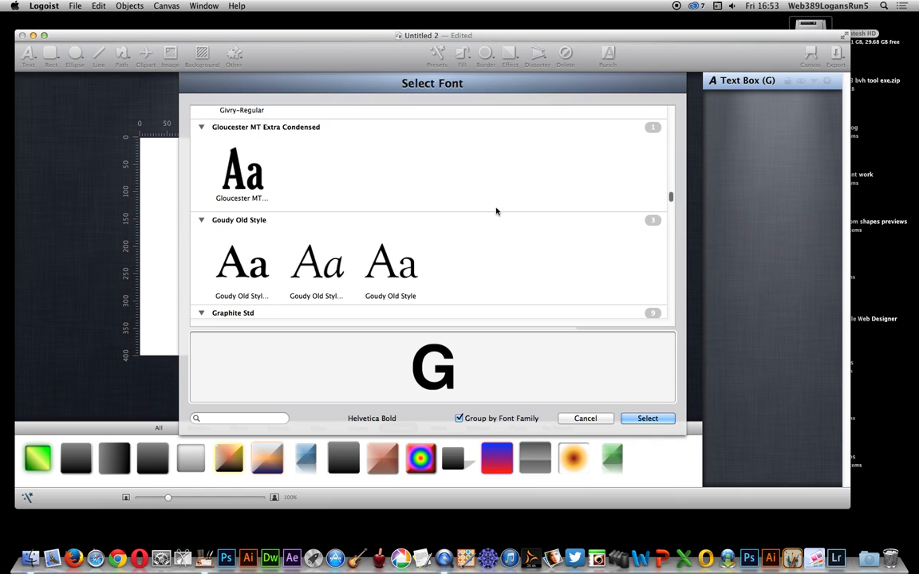
scroll("down", 3)
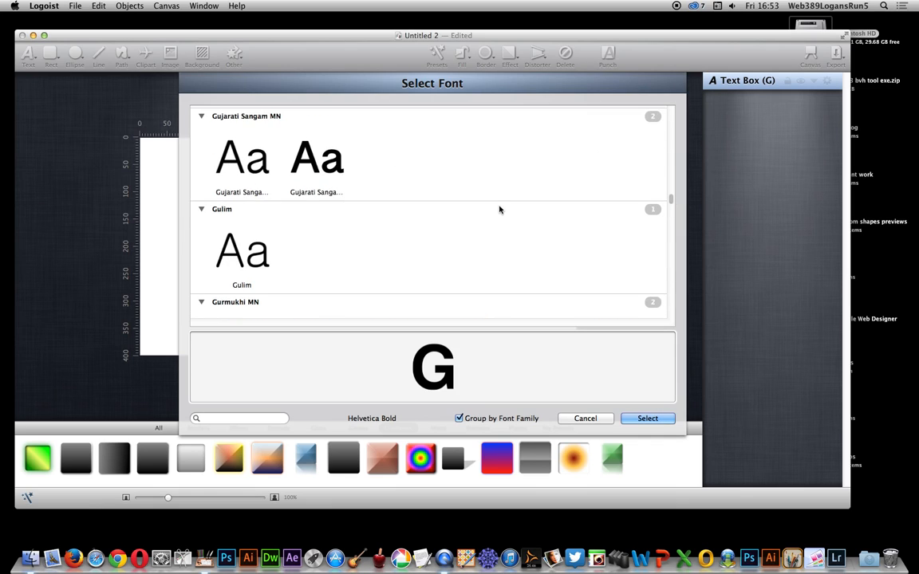
scroll("down", 3)
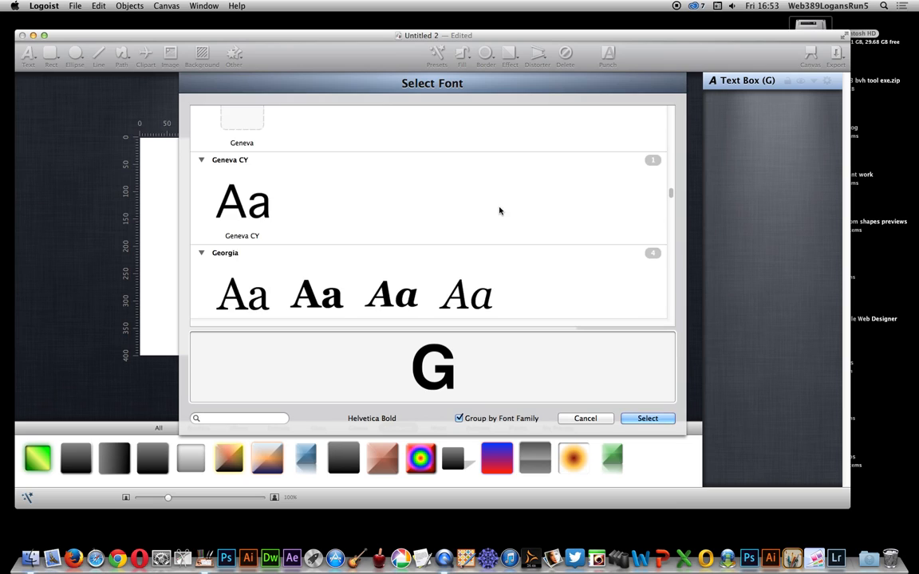
scroll("down", 3)
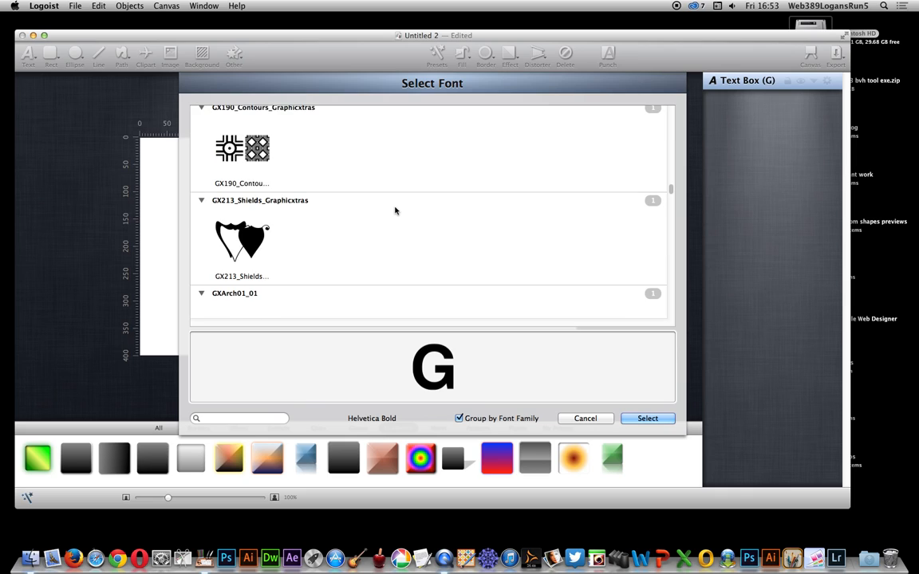
mouse_move(397, 208)
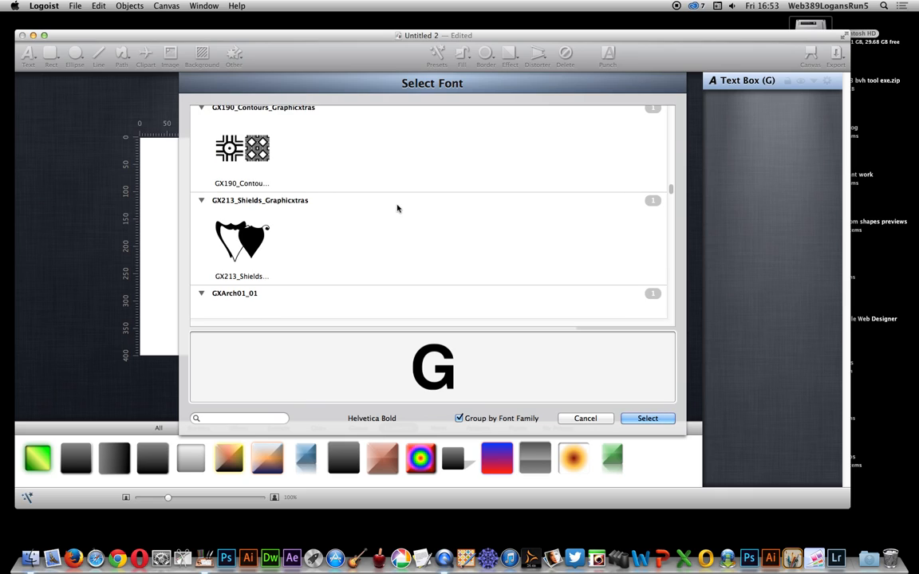
mouse_move(393, 214)
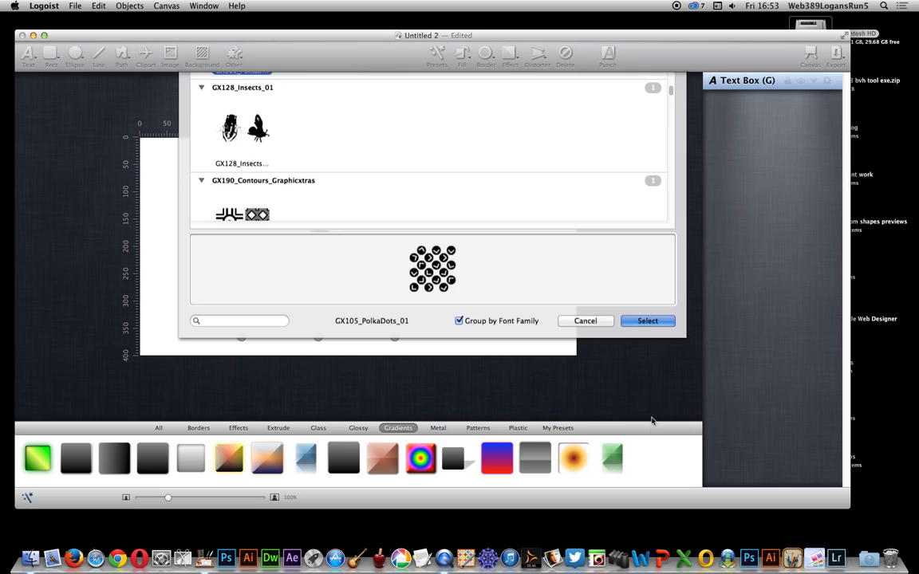
left_click(648, 321)
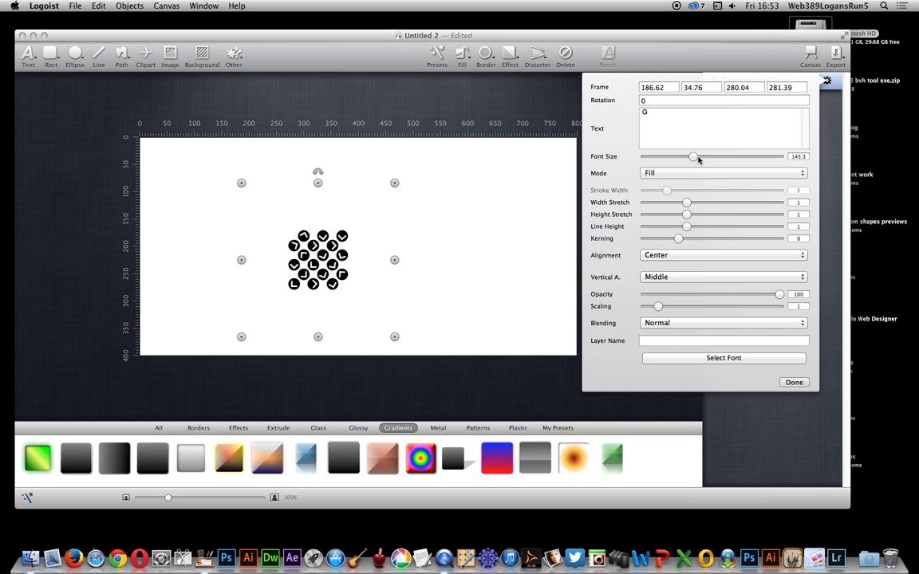
Enlarge the glyph, change the letter to U, scale the dot pattern across the canvas and finish editing.
left_click_drag(694, 157, 760, 156)
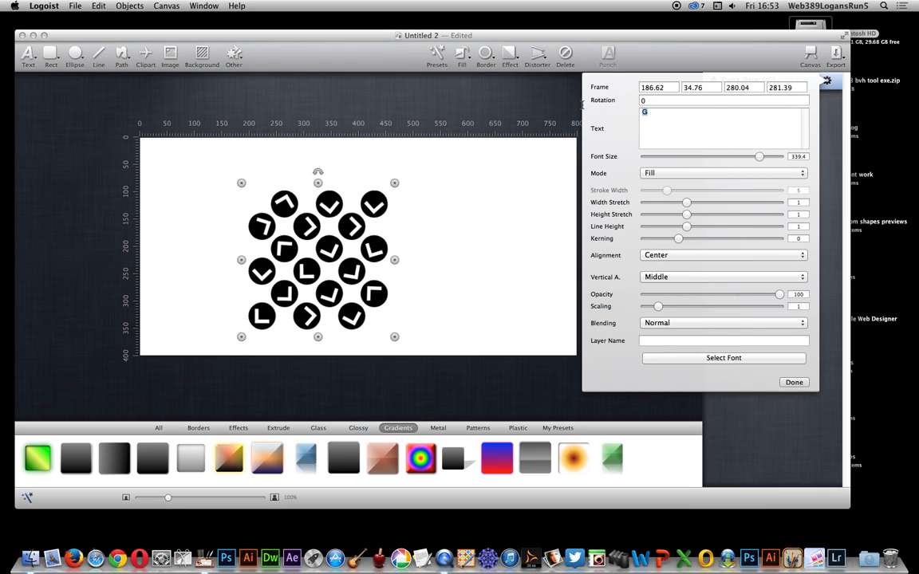
key("Backspace")
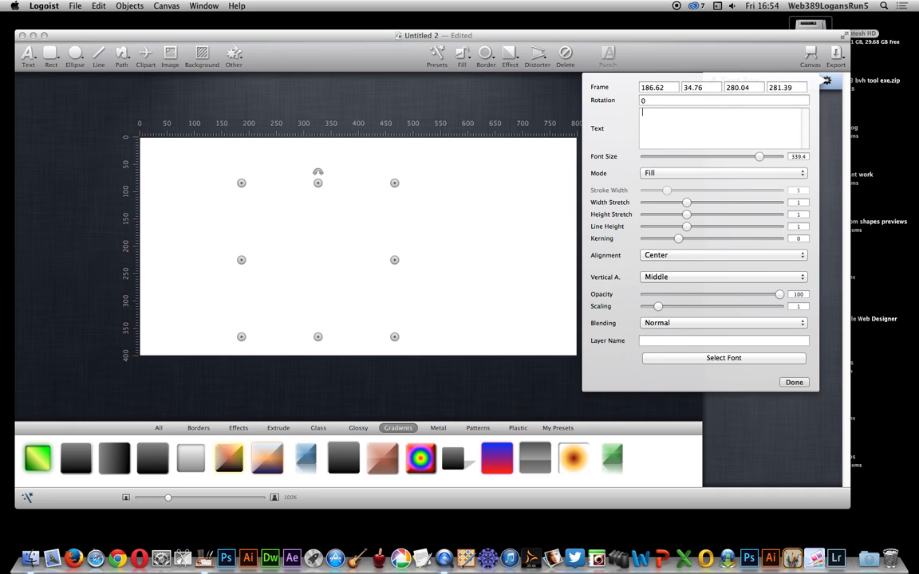
type("U")
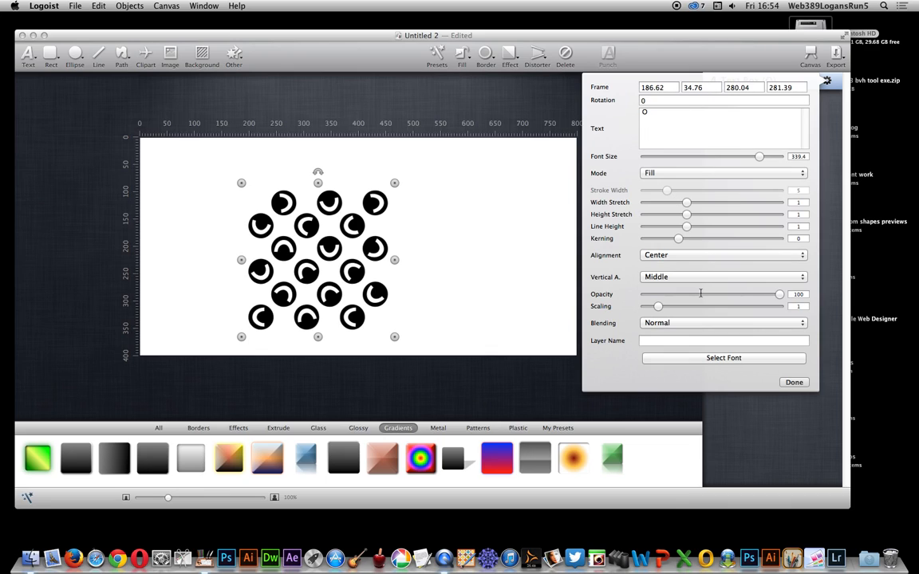
left_click_drag(657, 306, 667, 306)
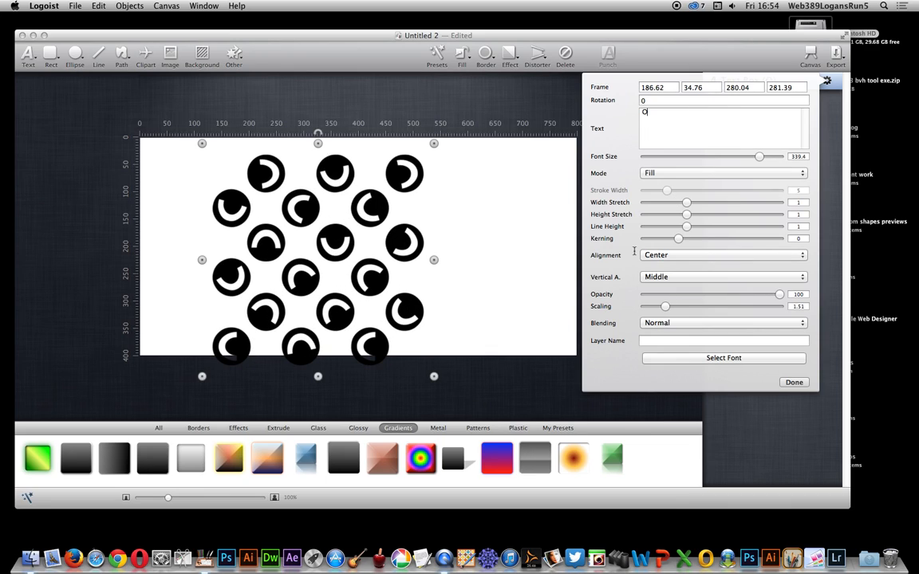
left_click(795, 382)
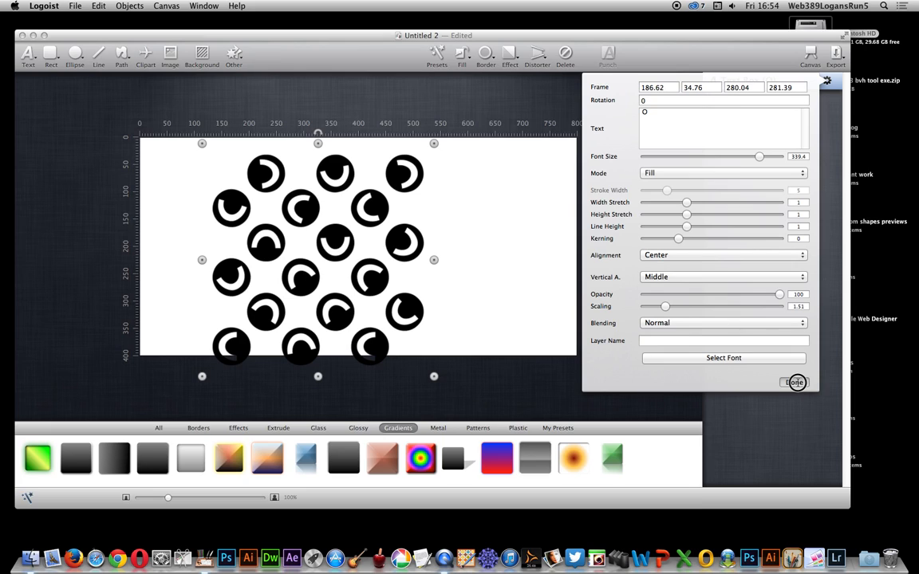
left_click(721, 323)
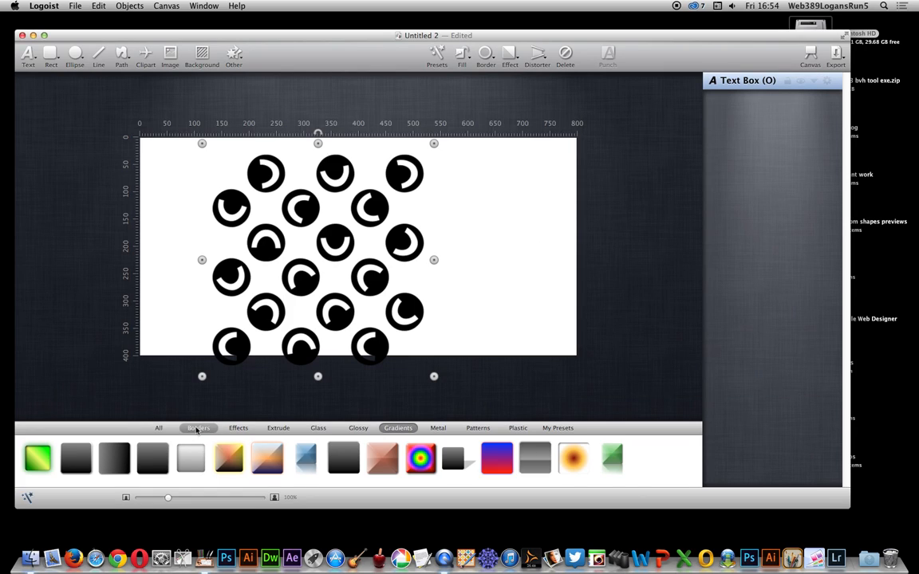
Apply a blur effect preset to the dots, adjust its size, then move on to the Gradients presets.
left_click(238, 428)
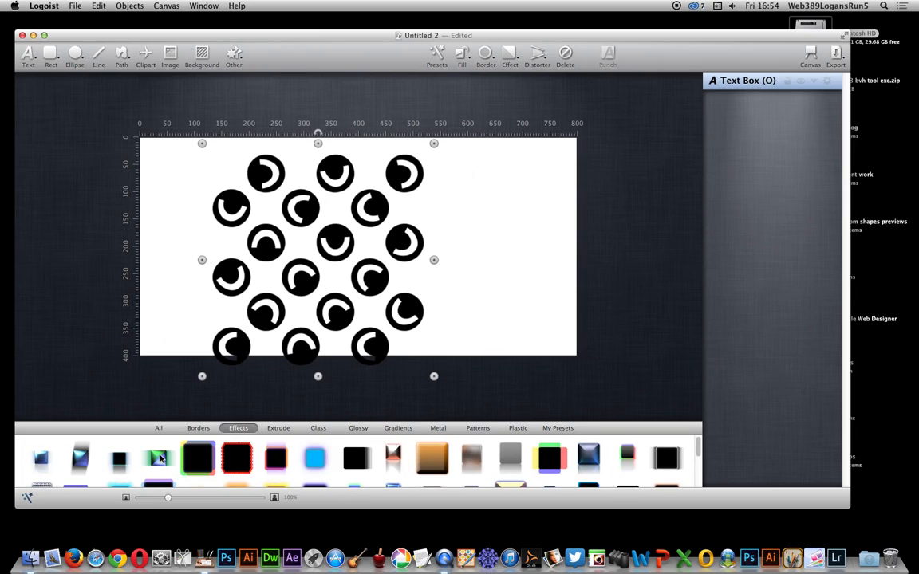
left_click(156, 459)
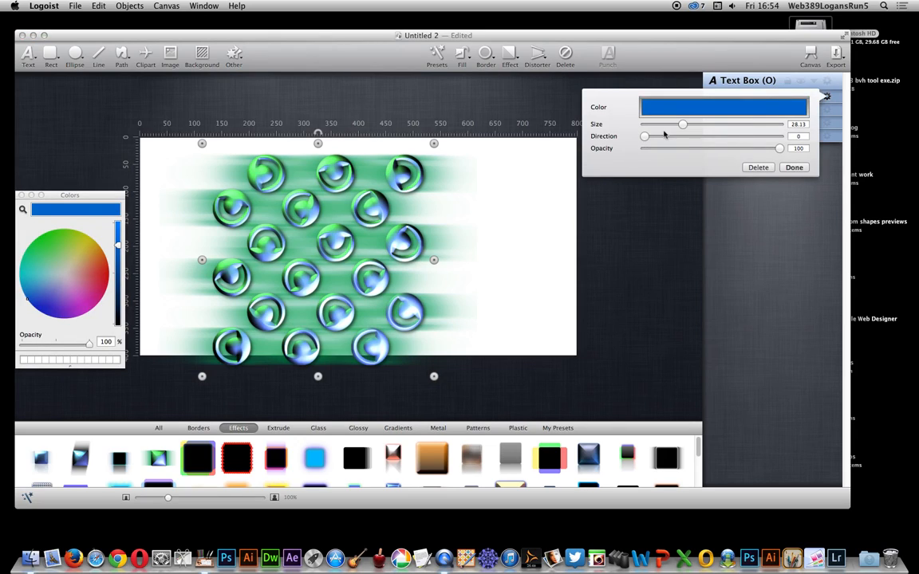
left_click_drag(683, 124, 663, 124)
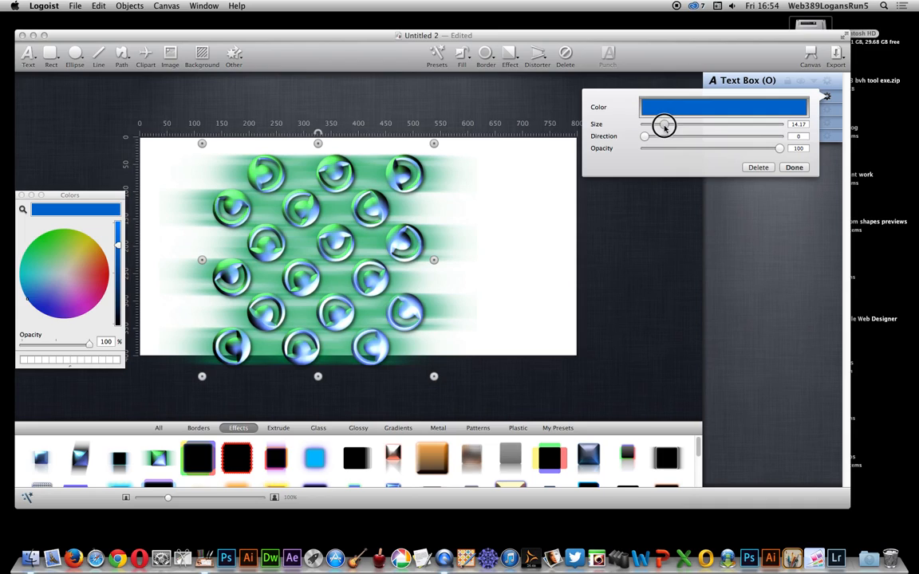
left_click_drag(663, 124, 659, 124)
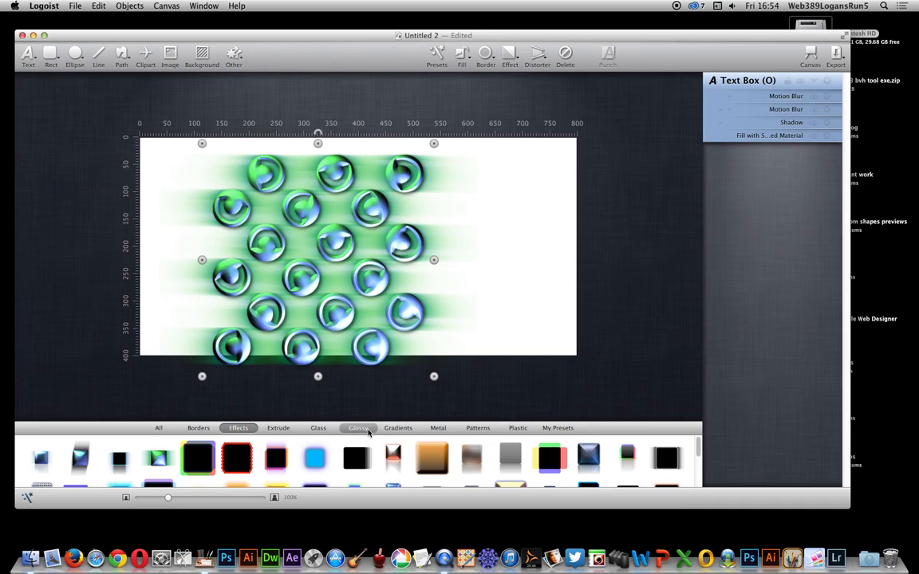
left_click(398, 428)
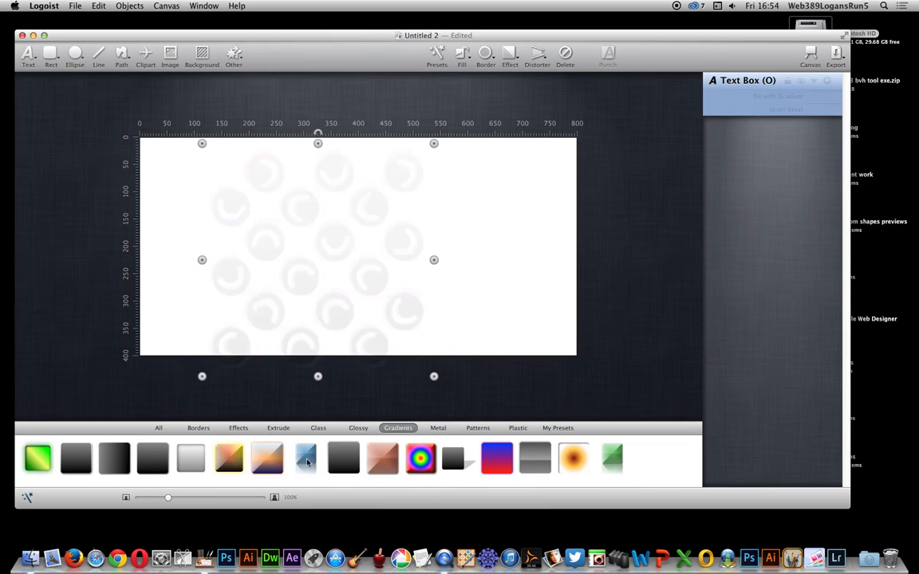
Apply a glossy reflective gradient style, then a metal material preset from the Metal tab.
left_click(305, 458)
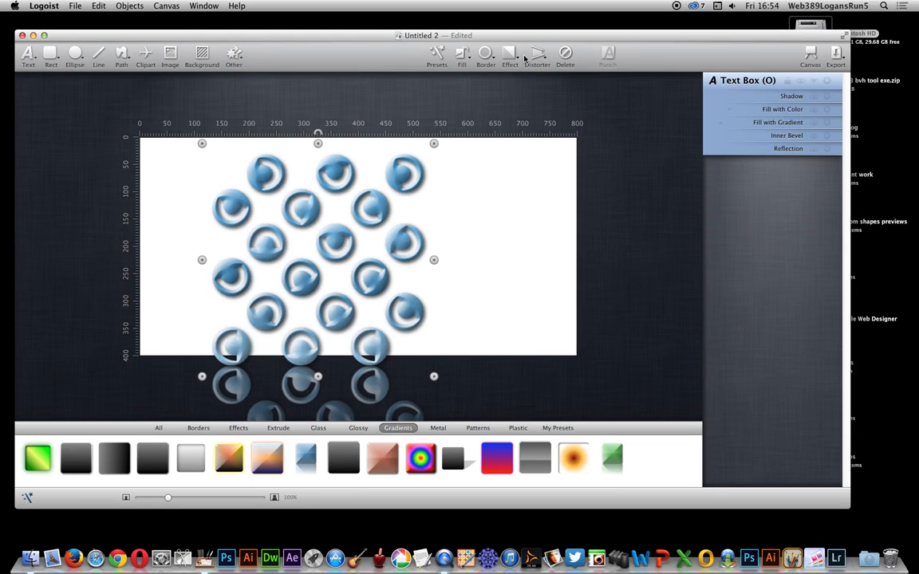
left_click(477, 428)
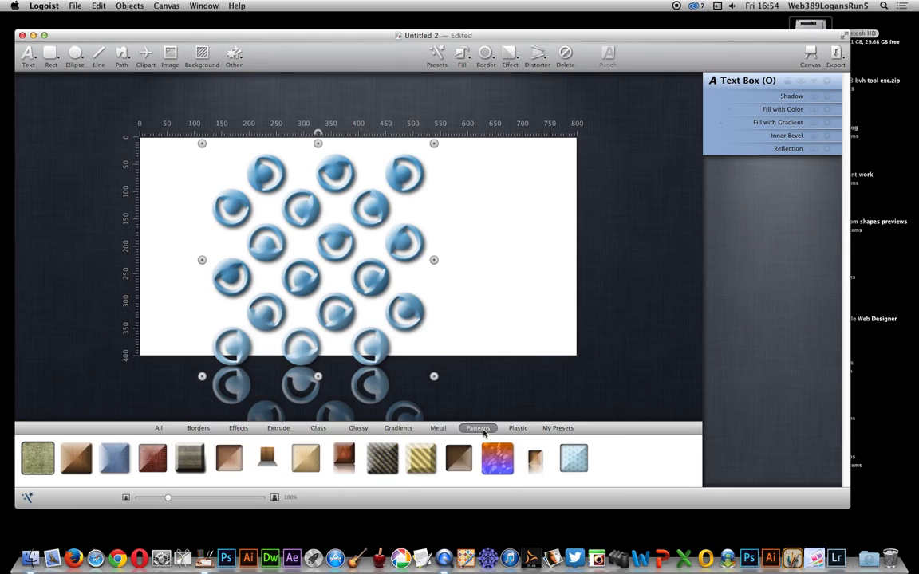
left_click(437, 427)
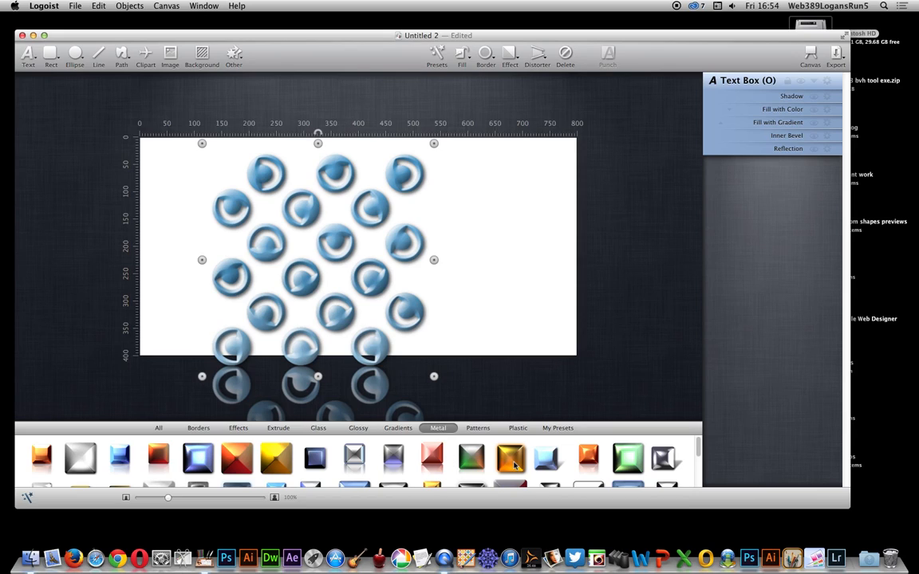
left_click(510, 459)
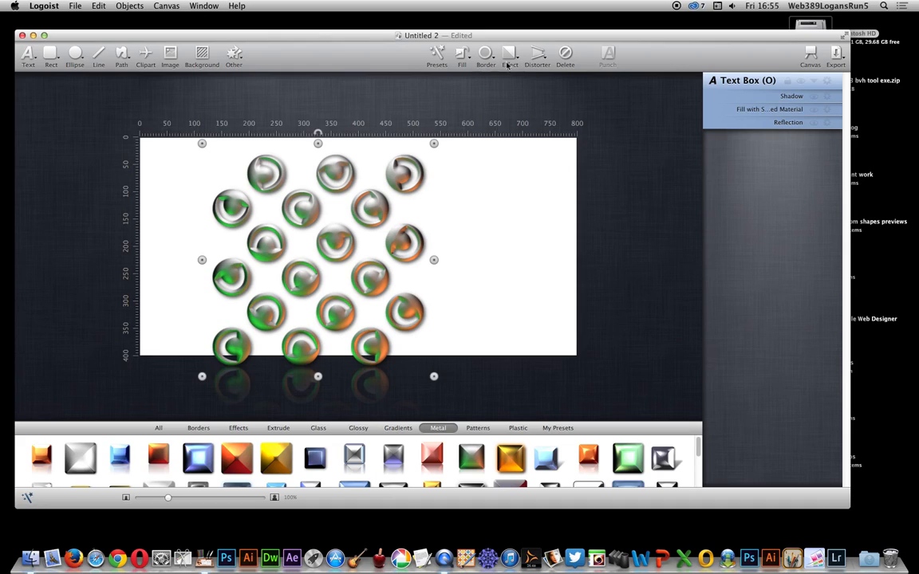
Add a Color Extrude effect so each metal dot stretches into a purple diagonal tube.
left_click(517, 57)
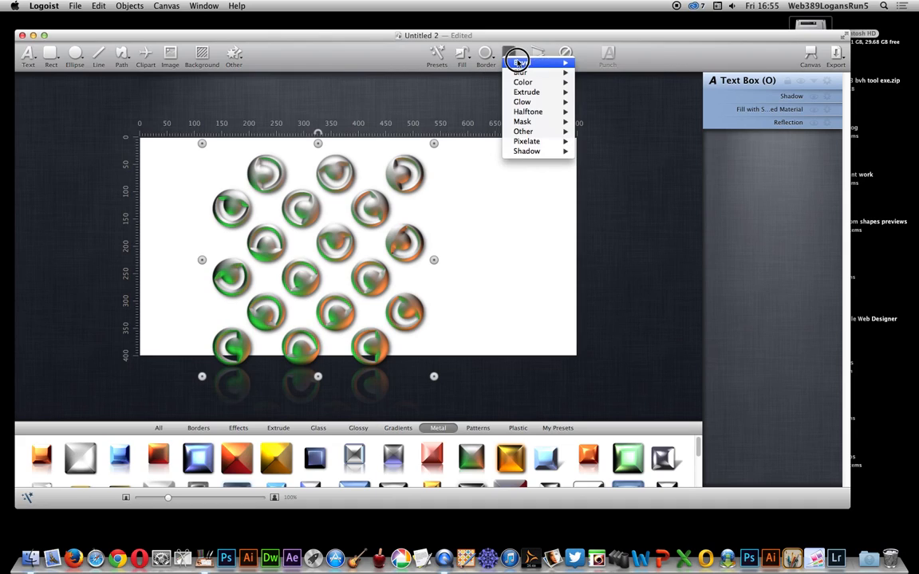
mouse_move(526, 91)
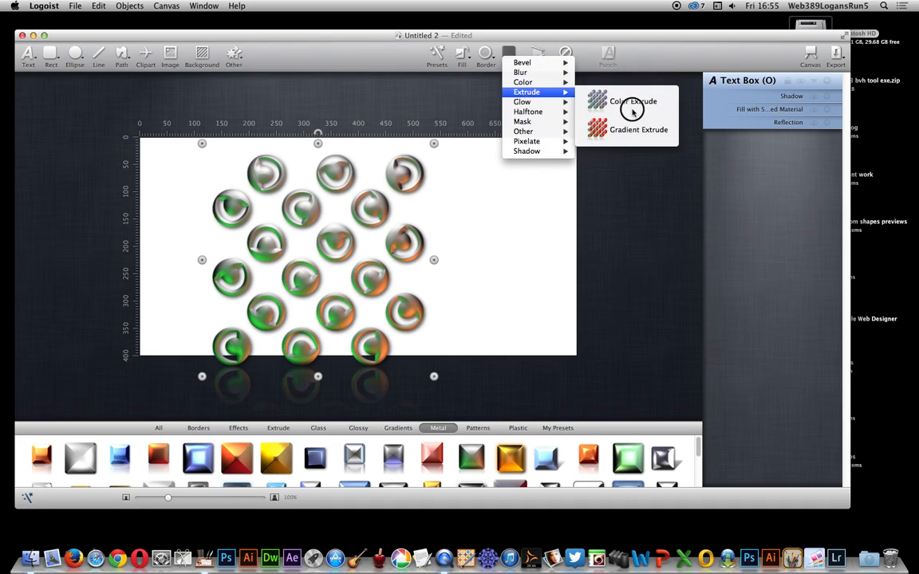
left_click(632, 102)
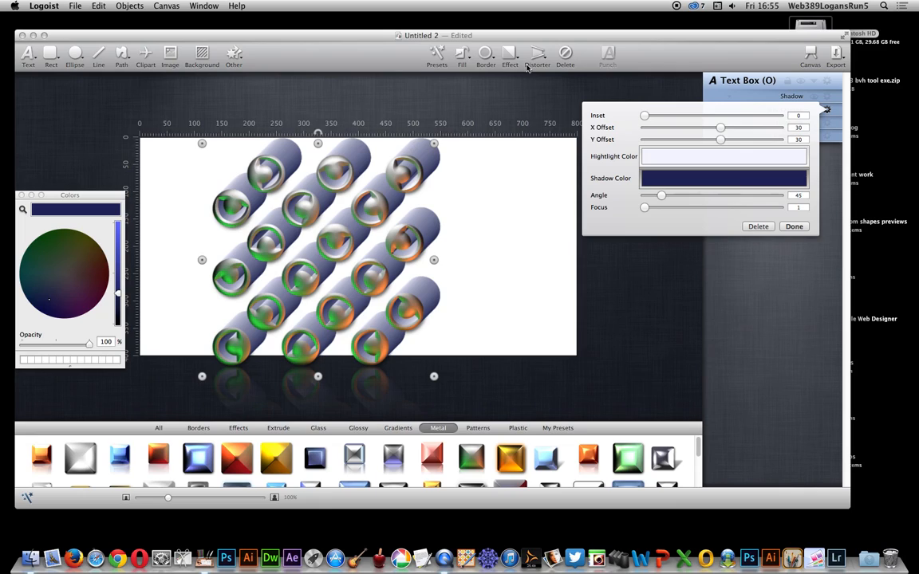
left_click(511, 54)
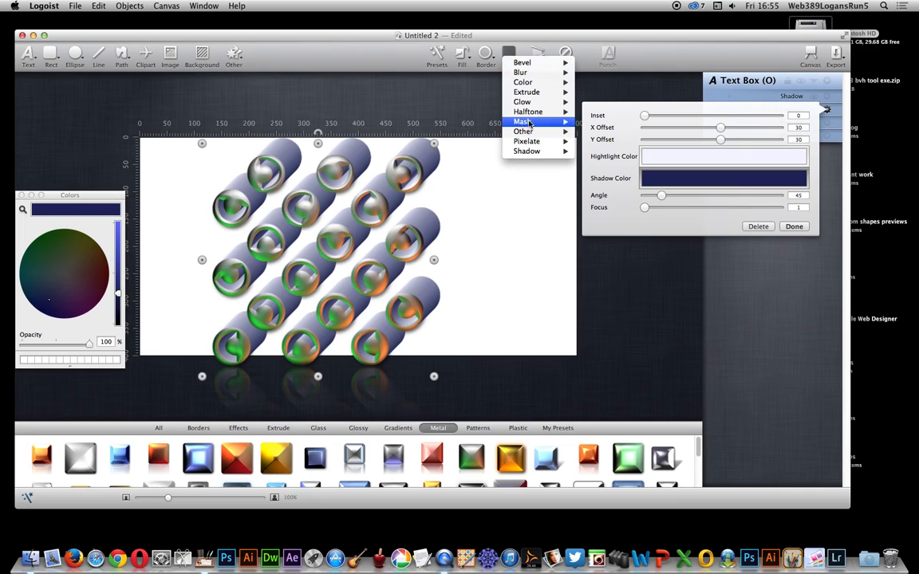
mouse_move(523, 102)
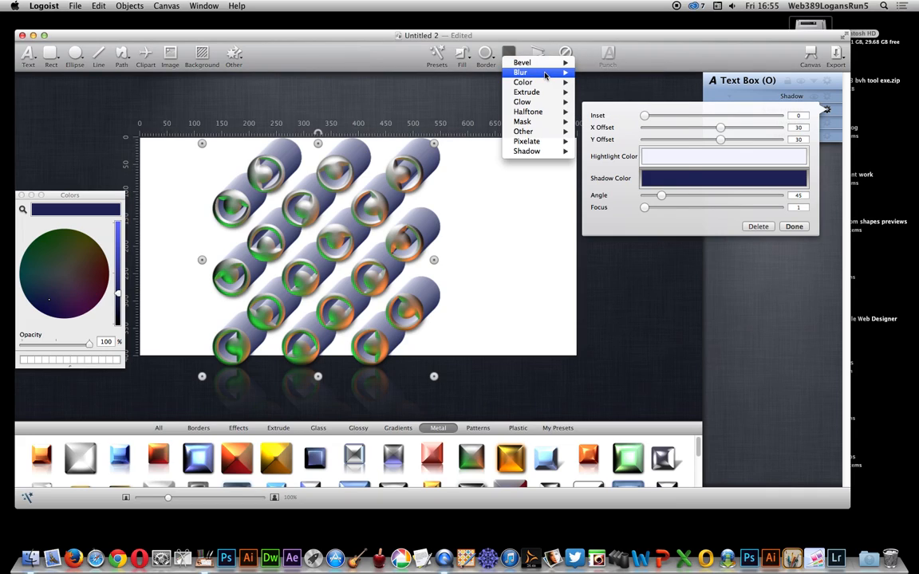
left_click(518, 72)
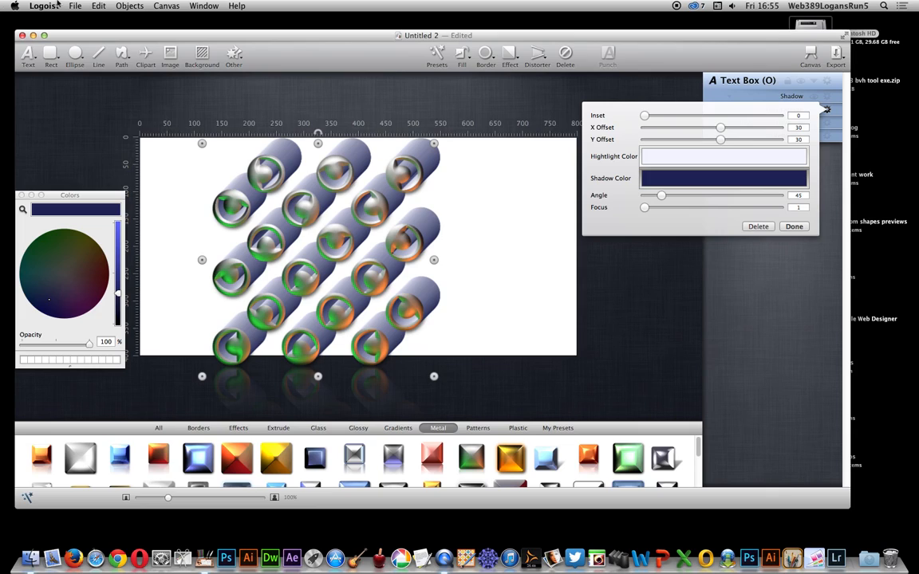
left_click(79, 6)
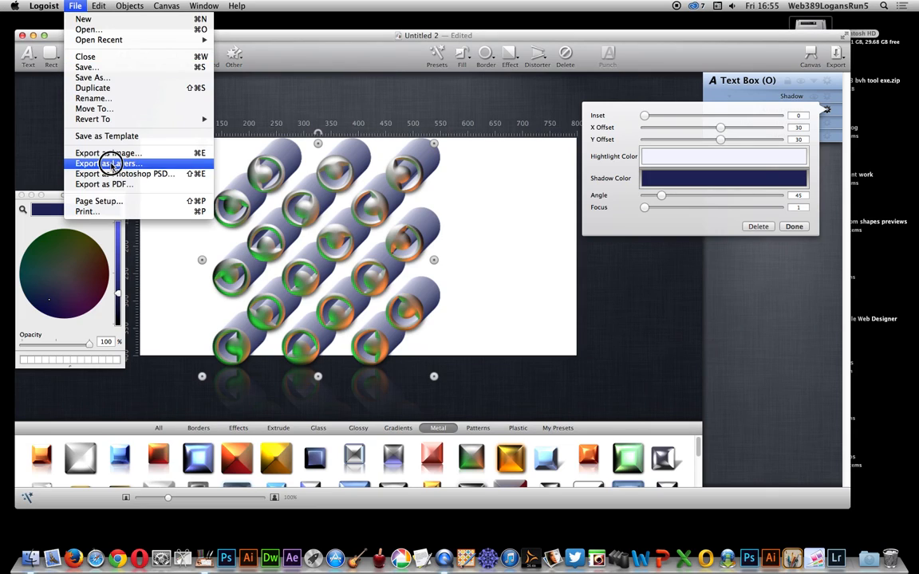
mouse_move(108, 168)
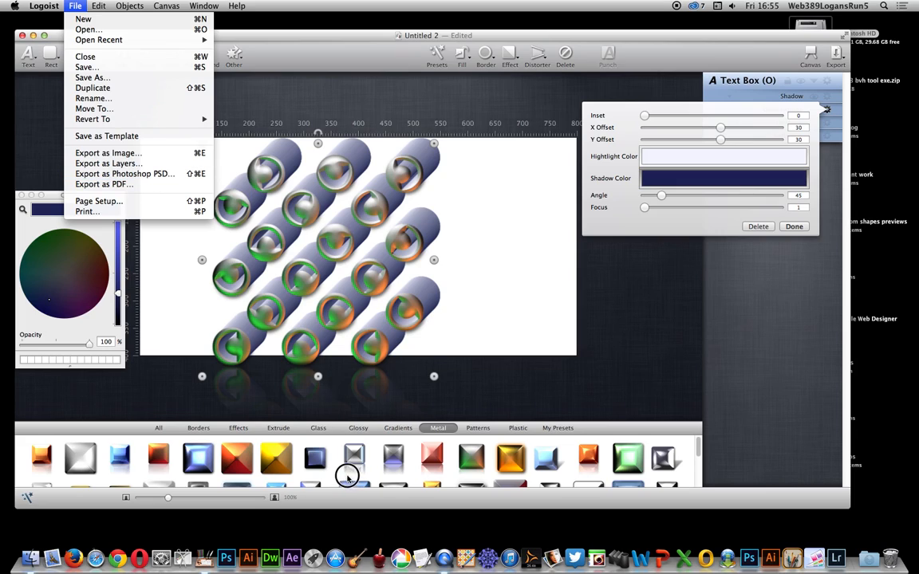
mouse_move(103, 185)
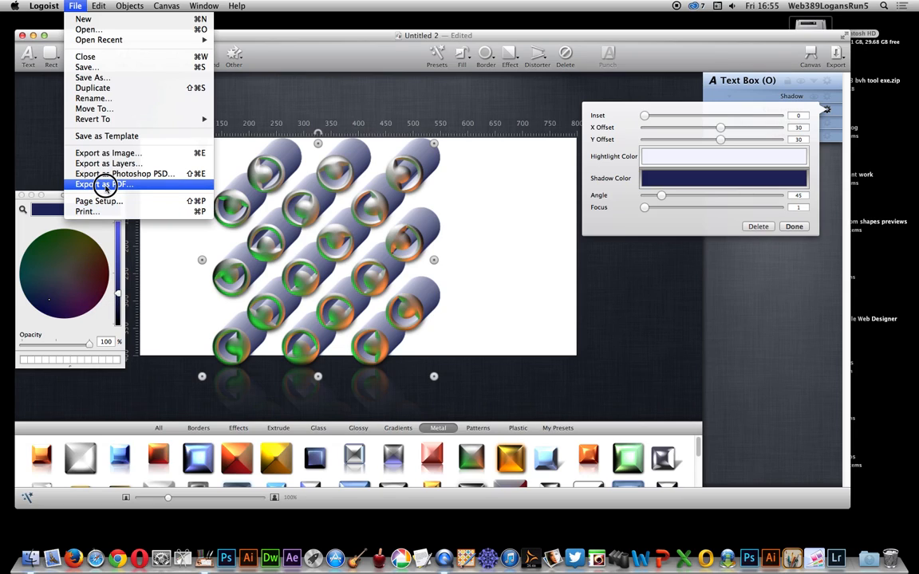
left_click(117, 6)
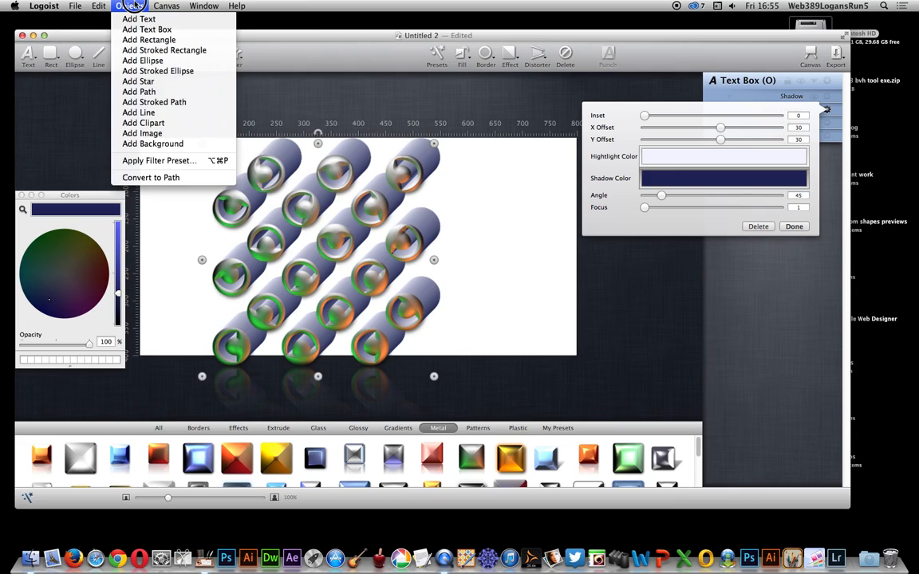
mouse_move(148, 61)
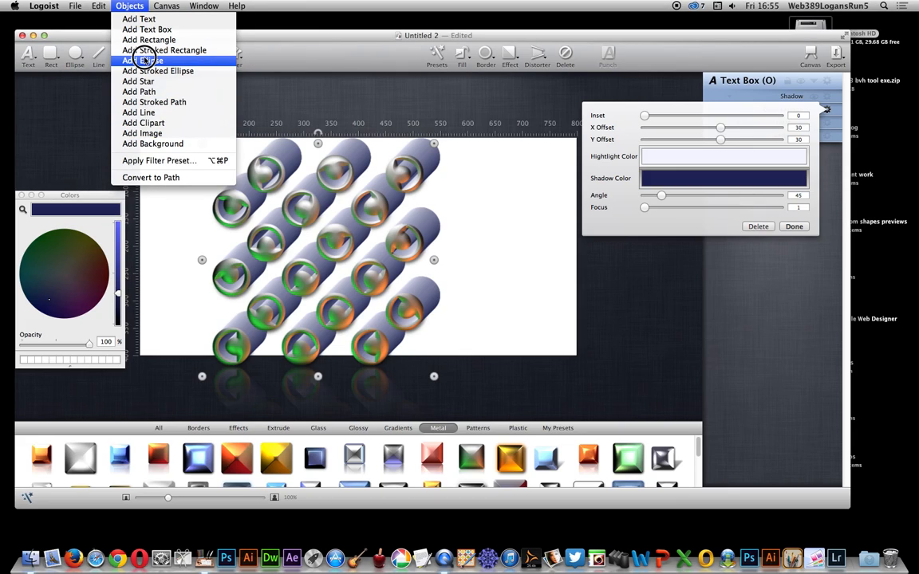
mouse_move(153, 102)
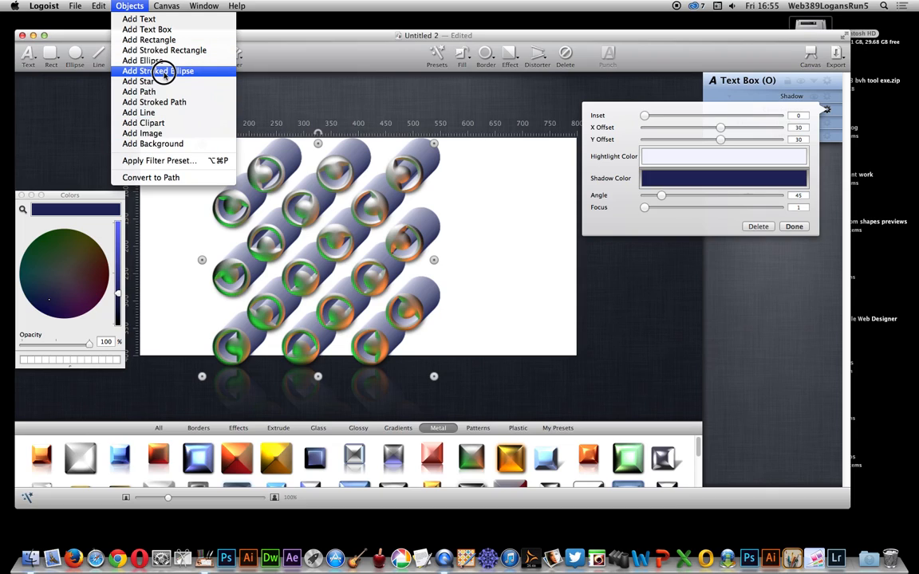
mouse_move(160, 49)
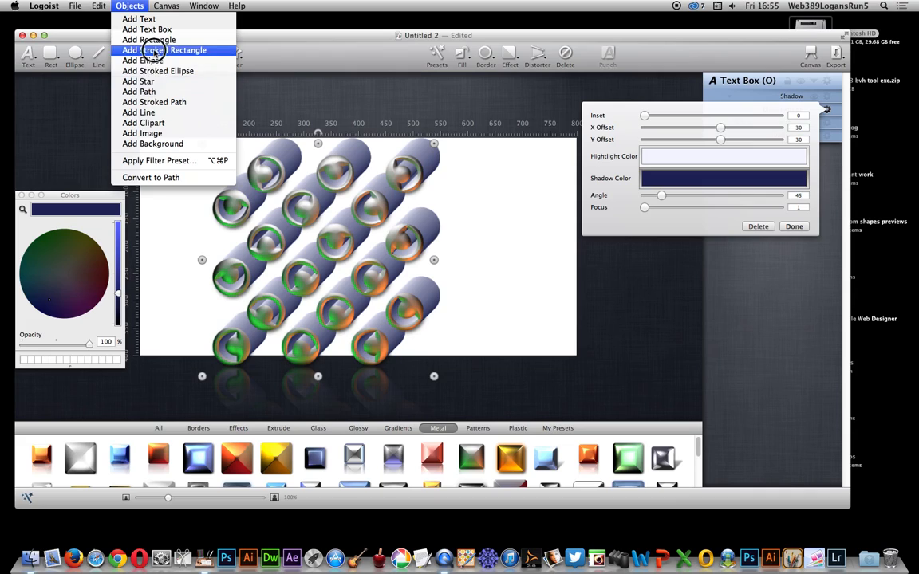
mouse_move(175, 202)
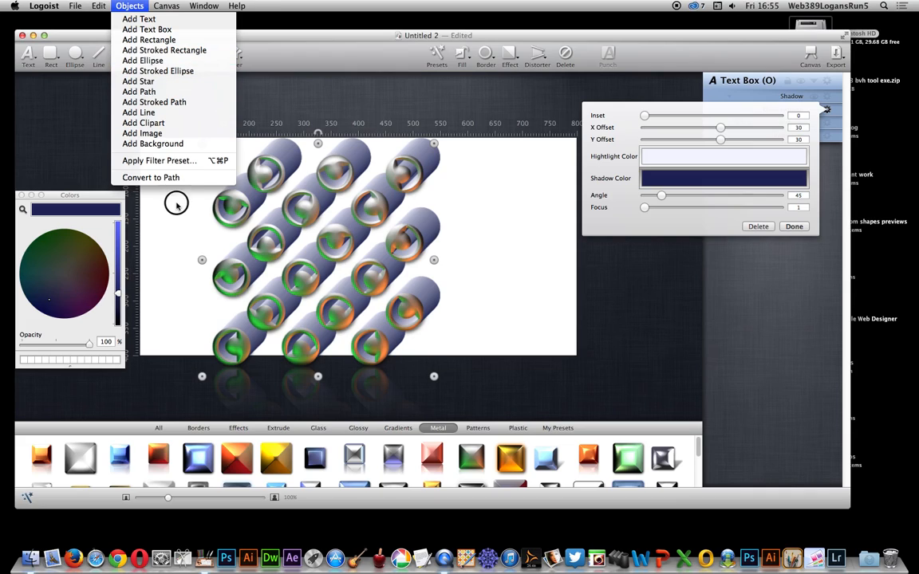
left_click(156, 201)
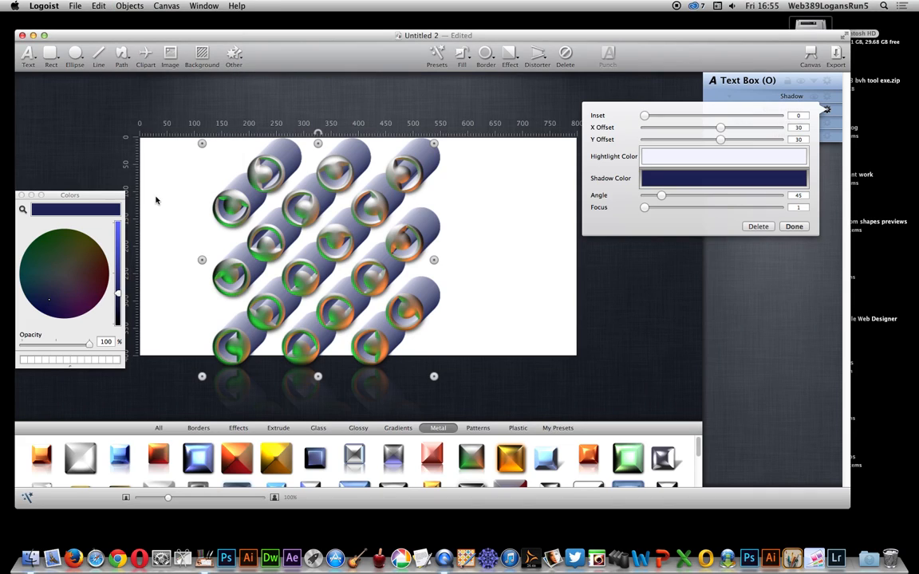